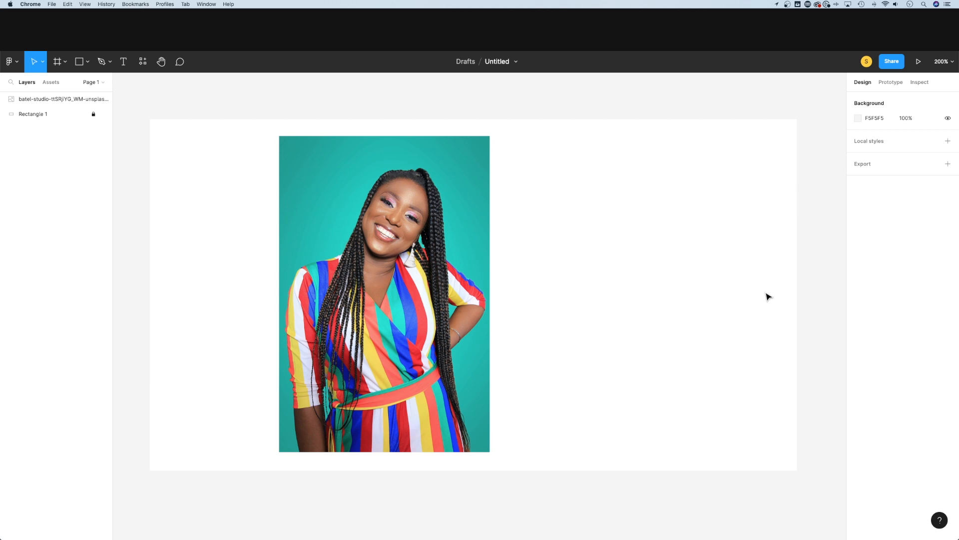
{"action": "mouse_move", "coordinate": [649, 275]}
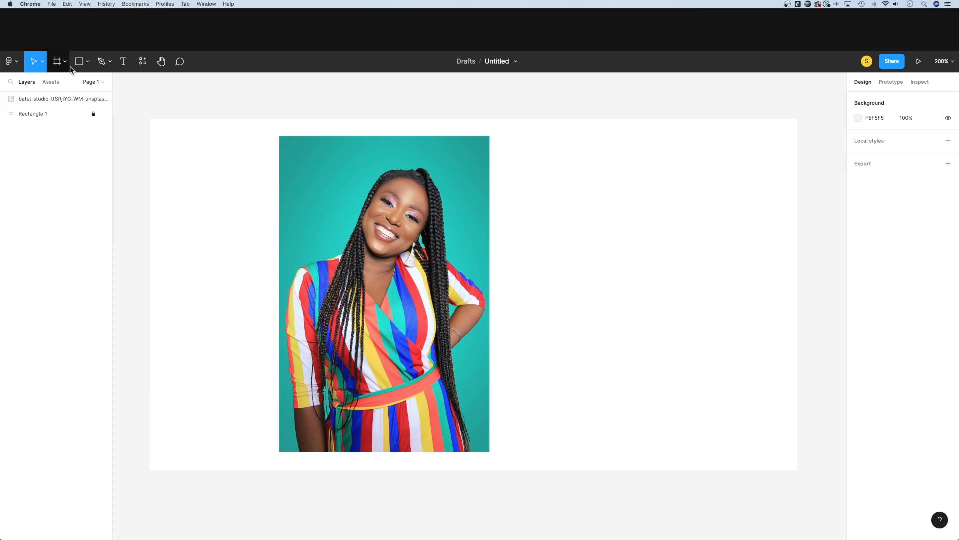
- Draw a grey 168×168 circle with the Ellipse tool to the right of the portrait photo
{"action": "left_click", "coordinate": [79, 61]}
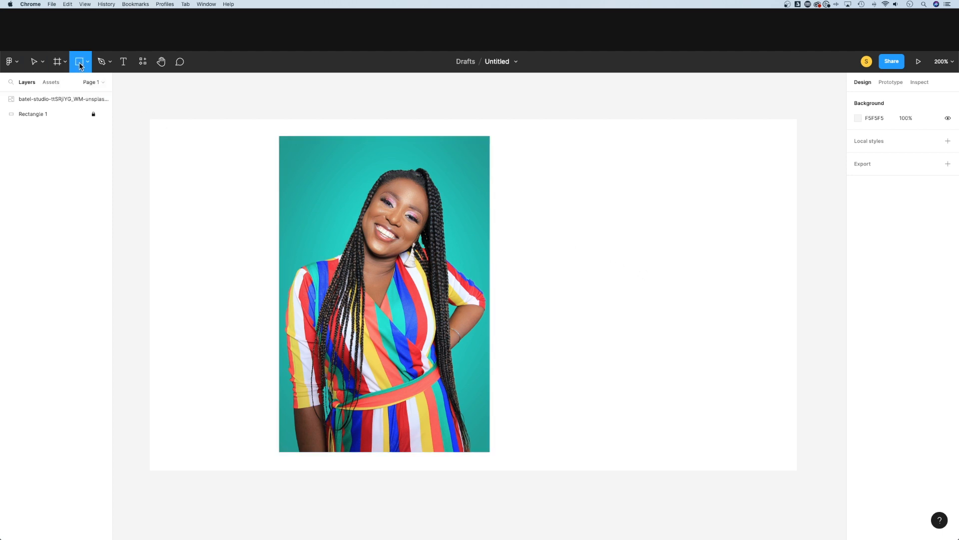
{"action": "left_click", "coordinate": [87, 61]}
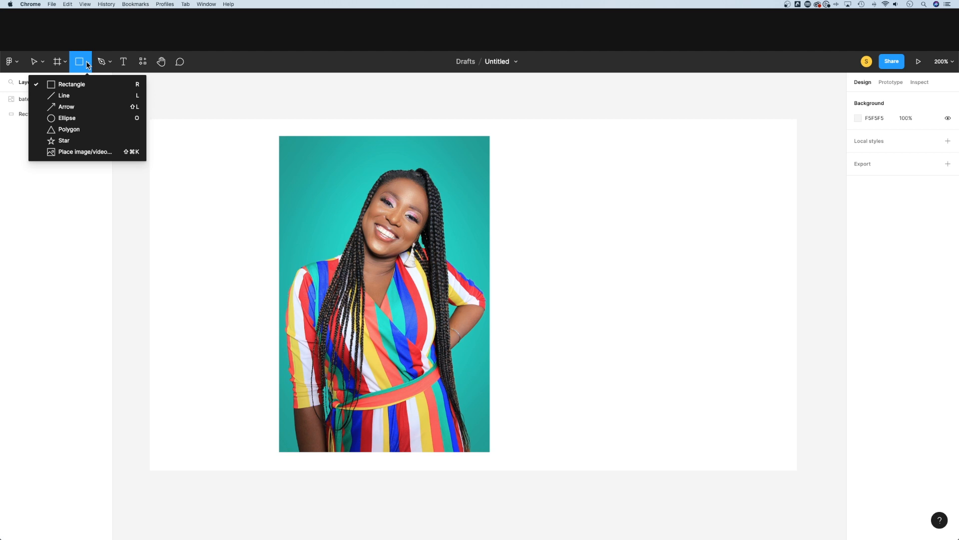
{"action": "left_click", "coordinate": [66, 117]}
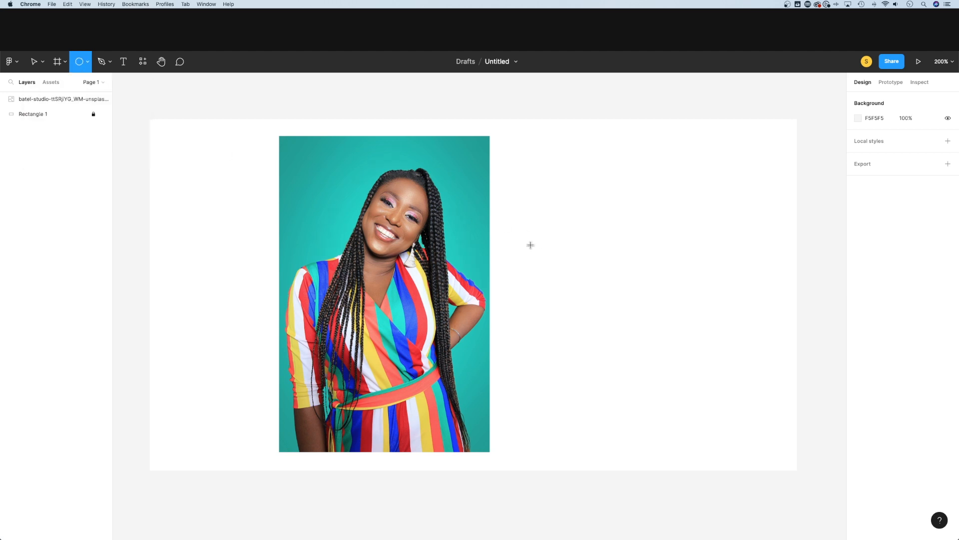
{"action": "left_click_drag", "start_coordinate": [561, 248], "coordinate": [672, 338]}
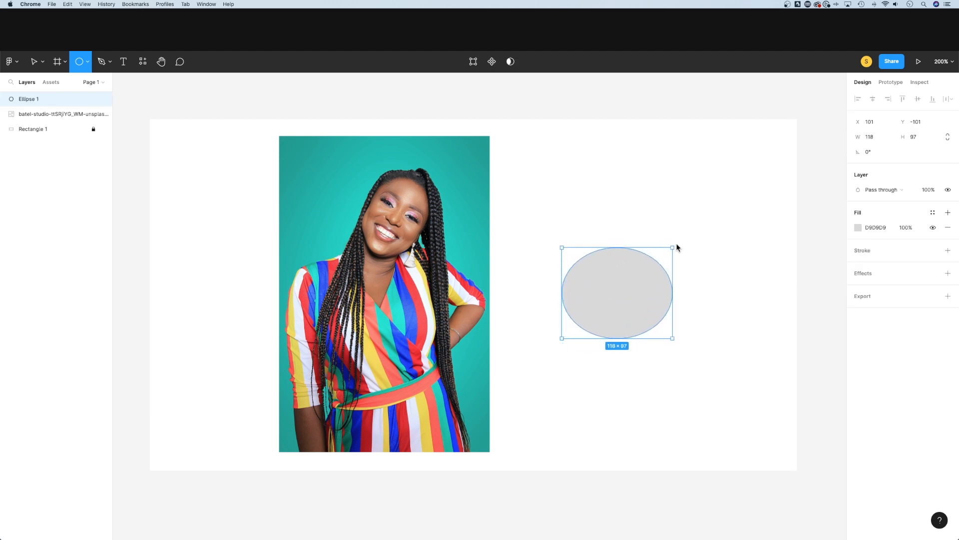
{"action": "left_click_drag", "start_coordinate": [673, 247], "coordinate": [642, 258]}
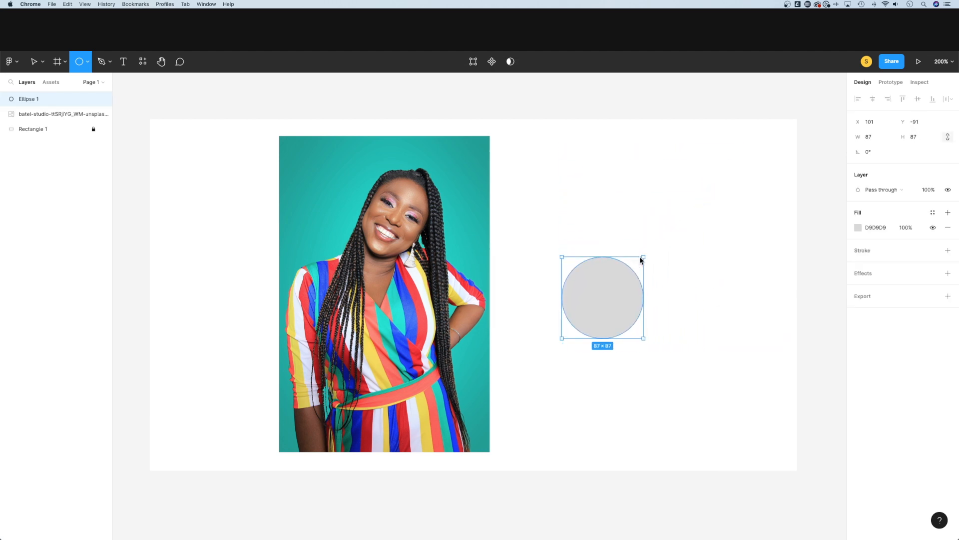
{"action": "left_click_drag", "start_coordinate": [643, 258], "coordinate": [719, 182]}
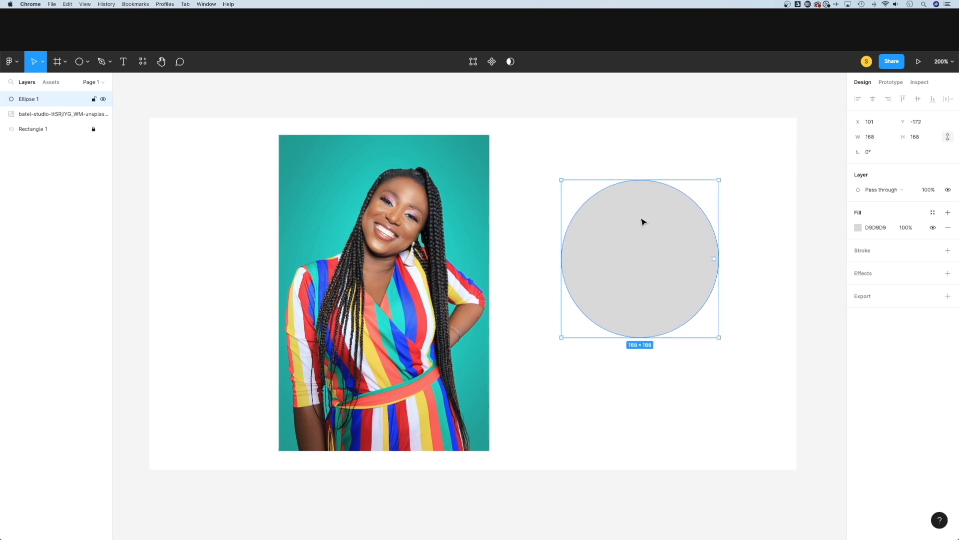
{"action": "mouse_move", "coordinate": [693, 258]}
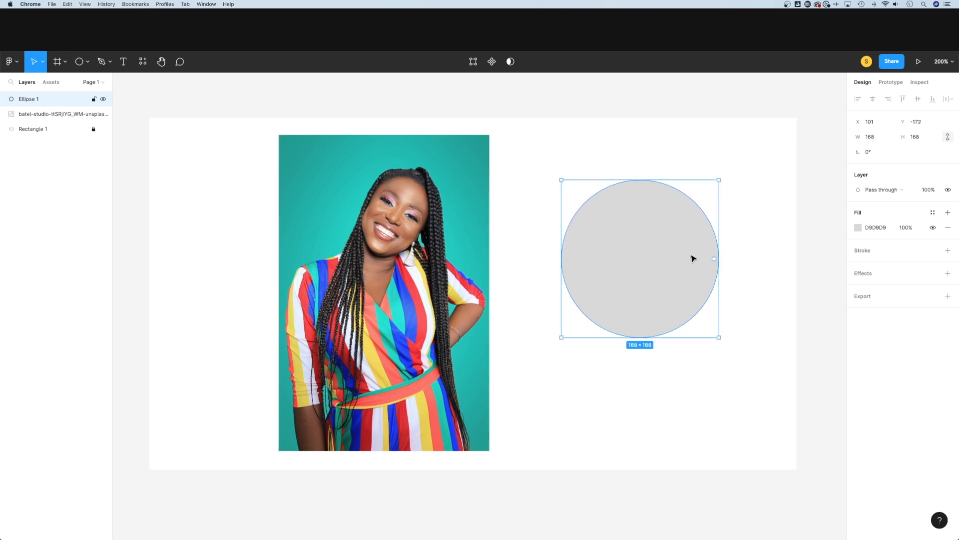
- Drag the grey circle over the woman's face on the photo
{"action": "left_click_drag", "start_coordinate": [639, 258], "coordinate": [391, 230]}
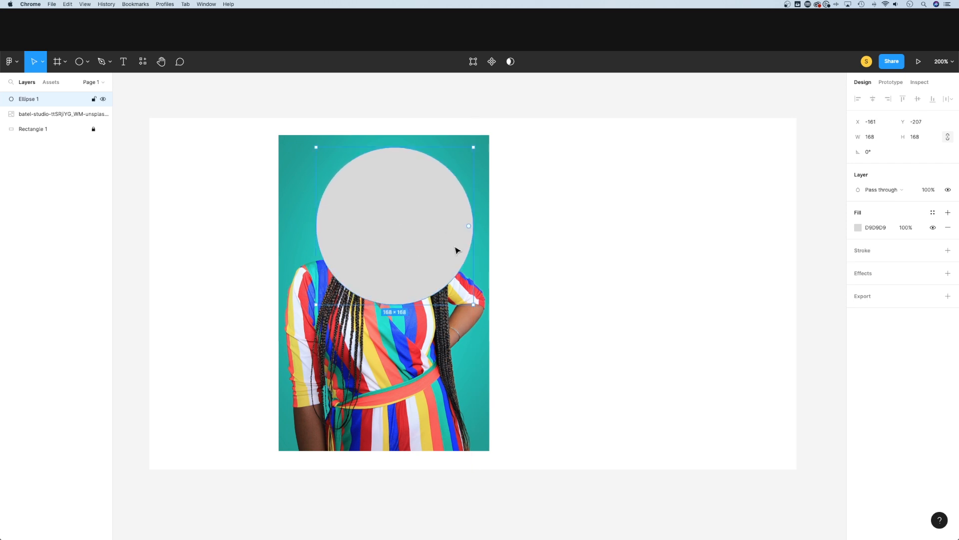
{"action": "mouse_move", "coordinate": [421, 207]}
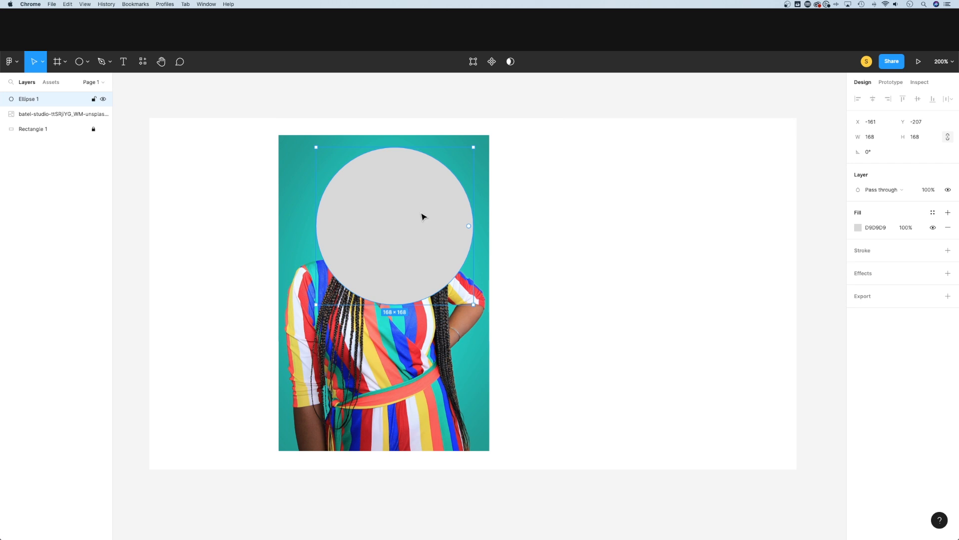
{"action": "mouse_move", "coordinate": [366, 217]}
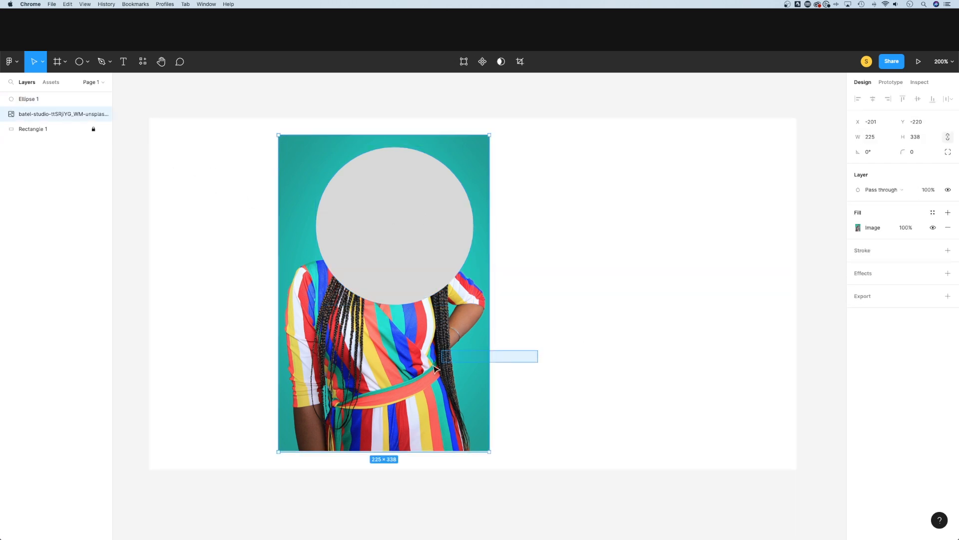
- Bring the portrait photo in front of the circle from its right-click menu
{"action": "right_click", "coordinate": [457, 355]}
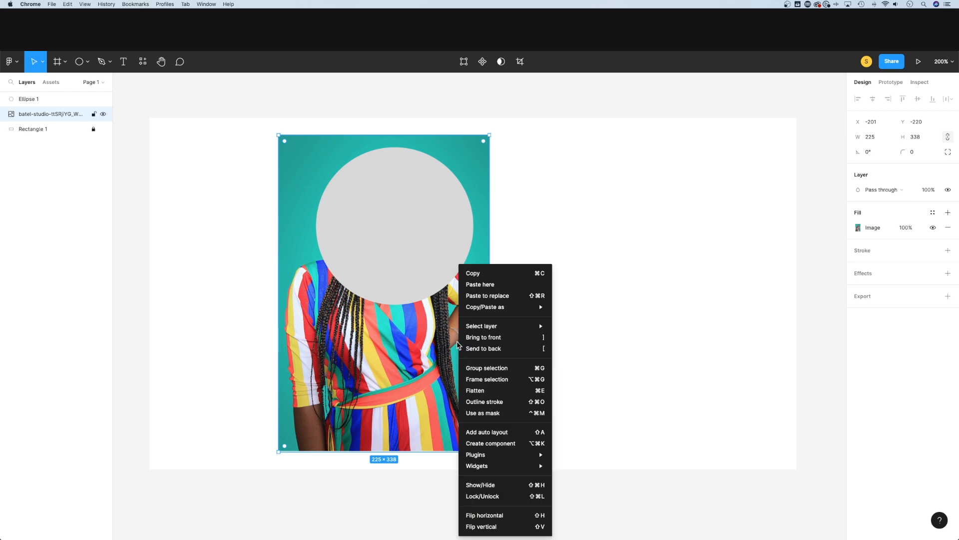
{"action": "mouse_move", "coordinate": [483, 337]}
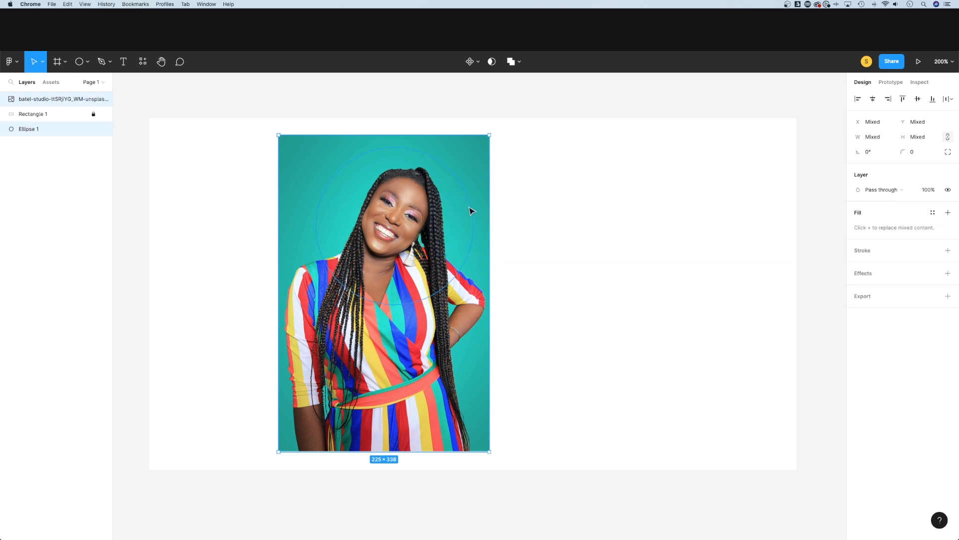
{"action": "mouse_move", "coordinate": [116, 151]}
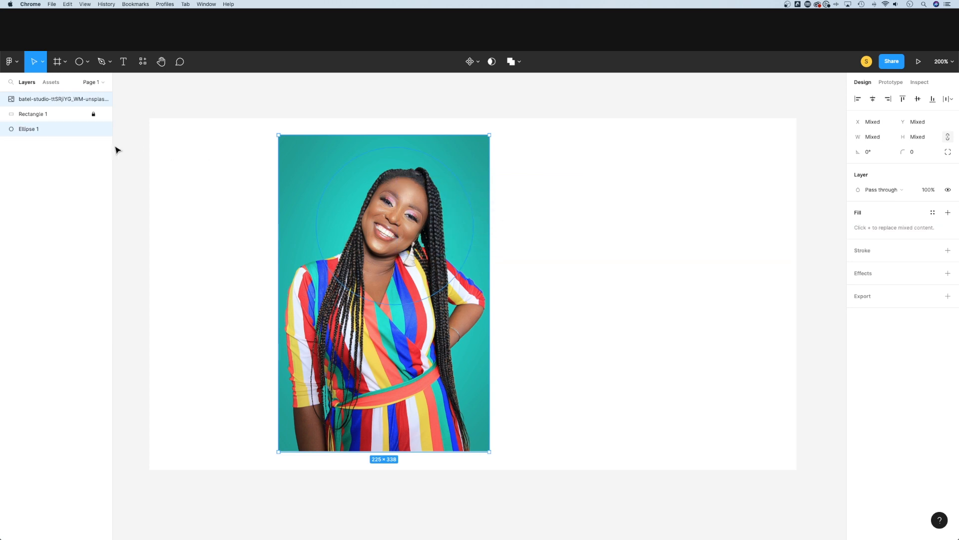
{"action": "mouse_move", "coordinate": [430, 232]}
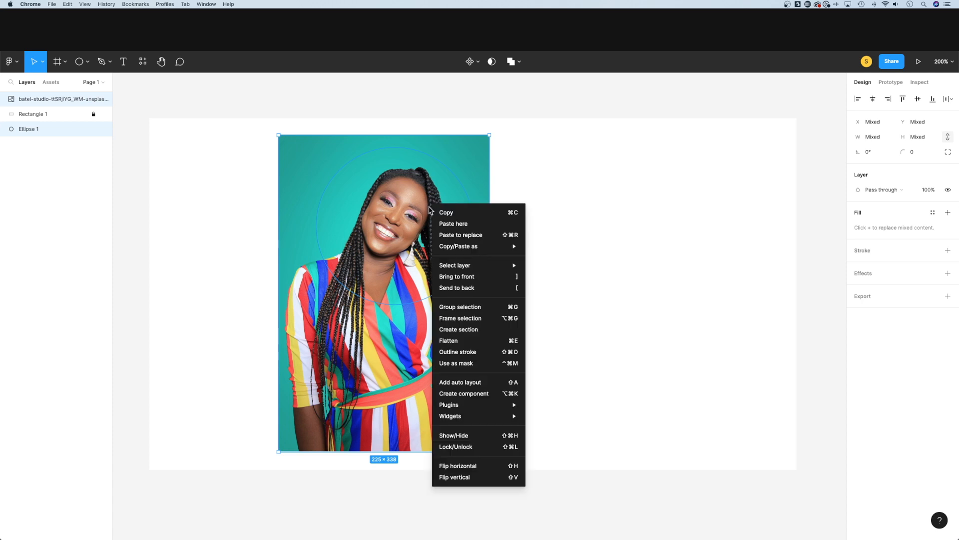
{"action": "mouse_move", "coordinate": [471, 362]}
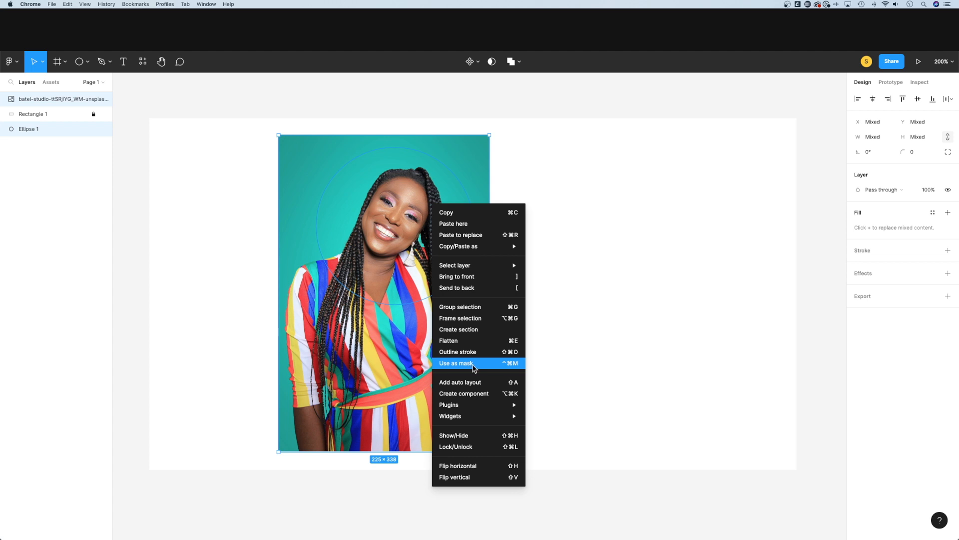
- Use the circle as a mask, cropping the photo into a circular headshot
{"action": "left_click", "coordinate": [455, 363]}
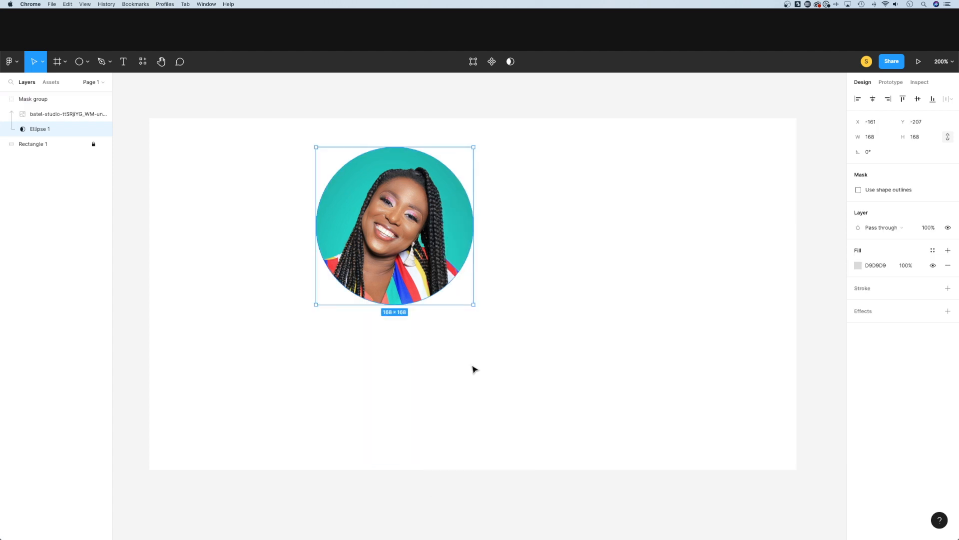
{"action": "mouse_move", "coordinate": [494, 355]}
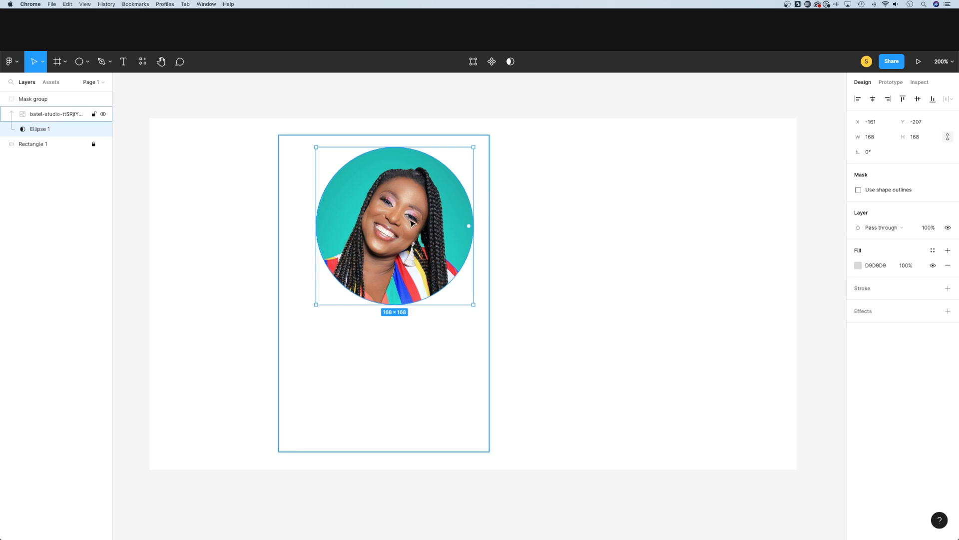
- Shift the photo within the circular mask until the face is centred
{"action": "left_click_drag", "start_coordinate": [394, 224], "coordinate": [354, 214]}
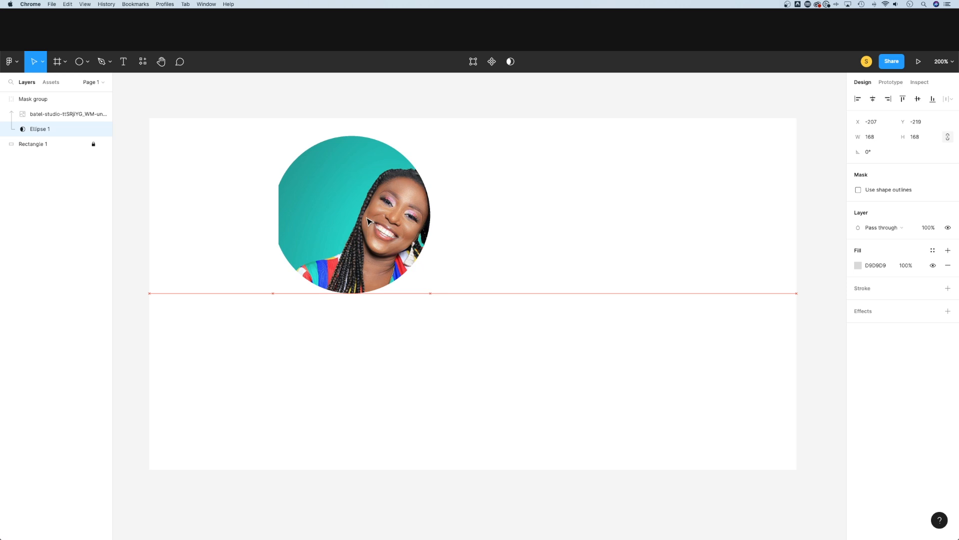
{"action": "left_click_drag", "start_coordinate": [354, 213], "coordinate": [395, 233]}
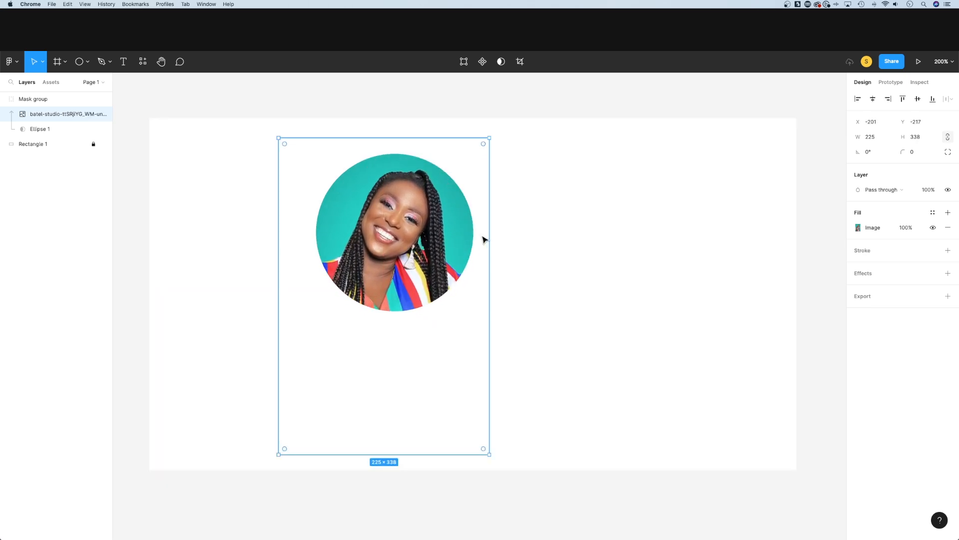
{"action": "left_click_drag", "start_coordinate": [490, 143], "coordinate": [479, 154]}
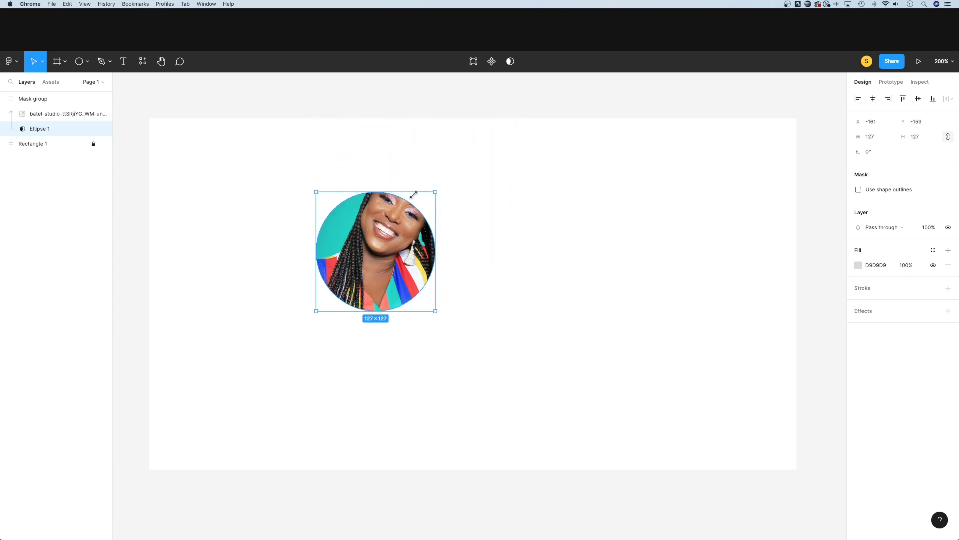
- Drag the mask's corner handle to enlarge the circular crop to 170×170
{"action": "left_click_drag", "start_coordinate": [434, 193], "coordinate": [461, 165]}
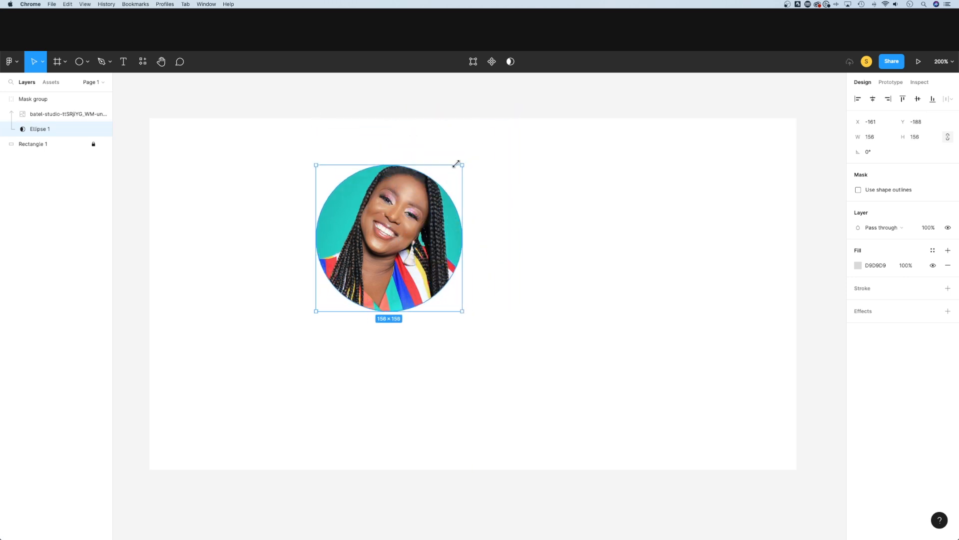
{"action": "left_click_drag", "start_coordinate": [461, 165], "coordinate": [476, 151]}
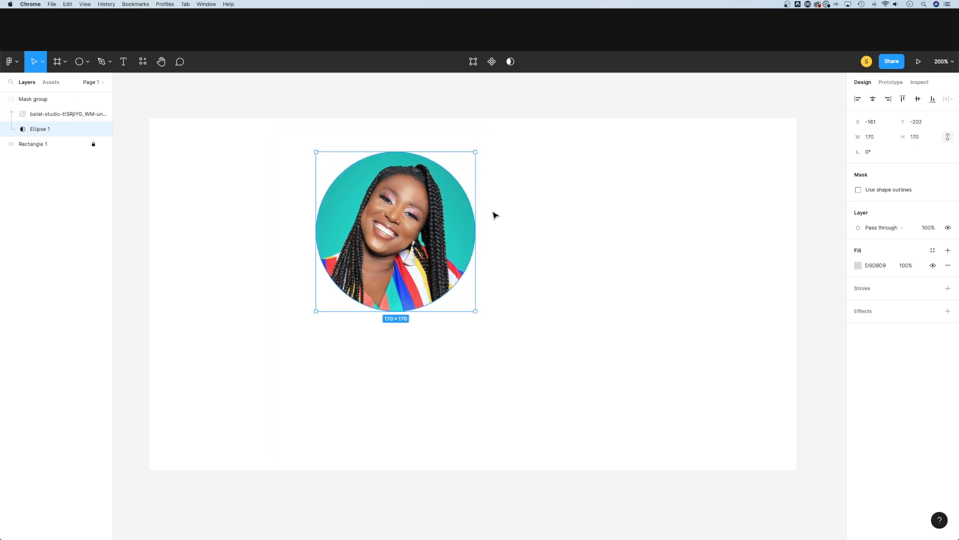
{"action": "left_click_drag", "start_coordinate": [395, 231], "coordinate": [504, 267]}
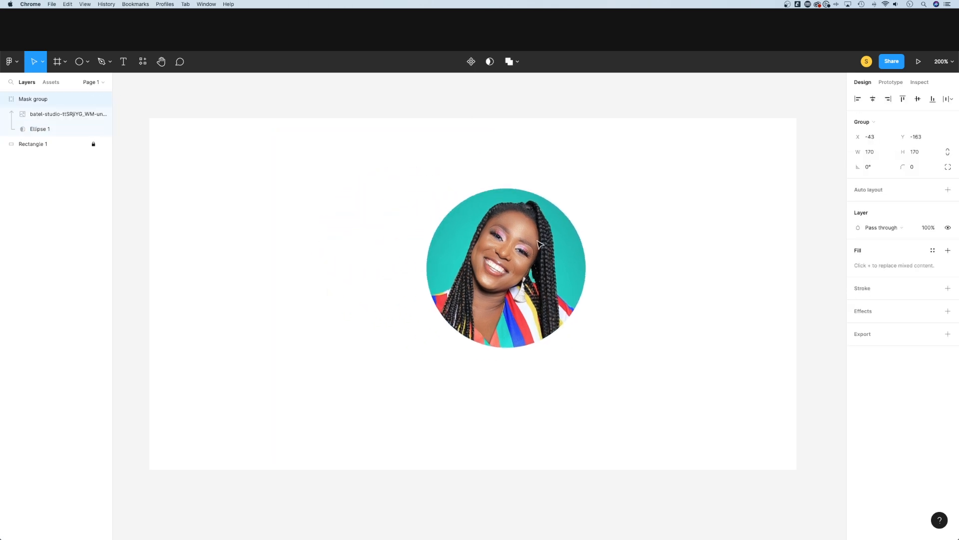
- Move the circular portrait to the upper left and collapse the Mask group in Layers
{"action": "left_click_drag", "start_coordinate": [505, 267], "coordinate": [284, 236]}
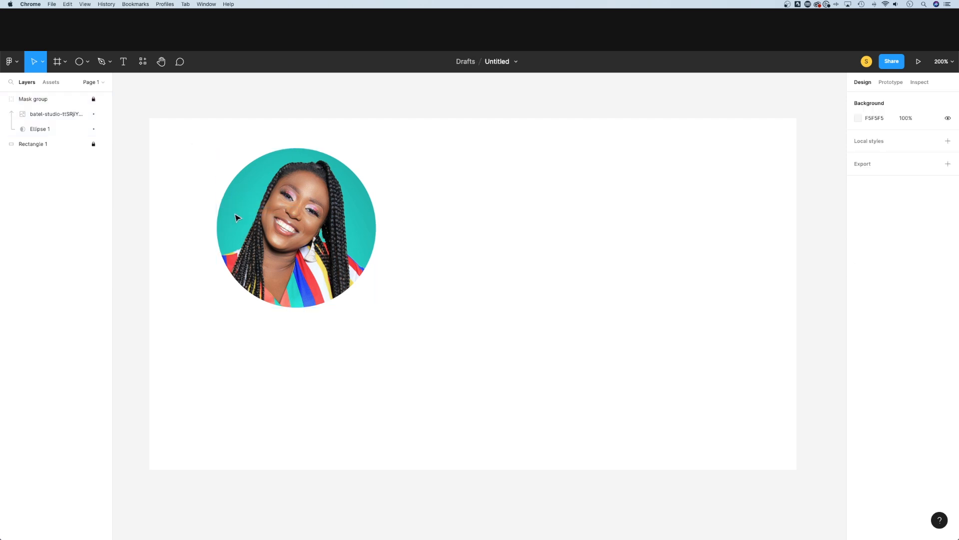
{"action": "left_click", "coordinate": [5, 99]}
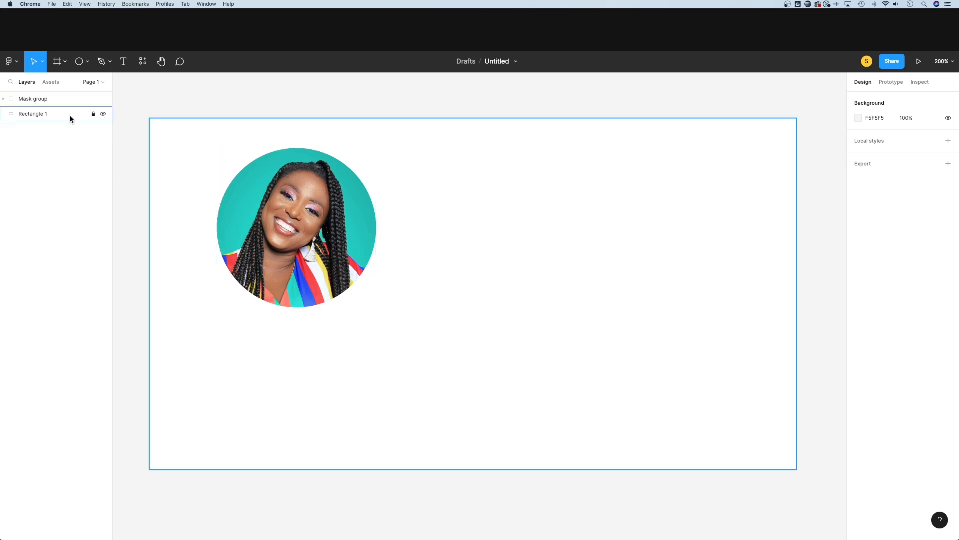
{"action": "double_click", "coordinate": [33, 99]}
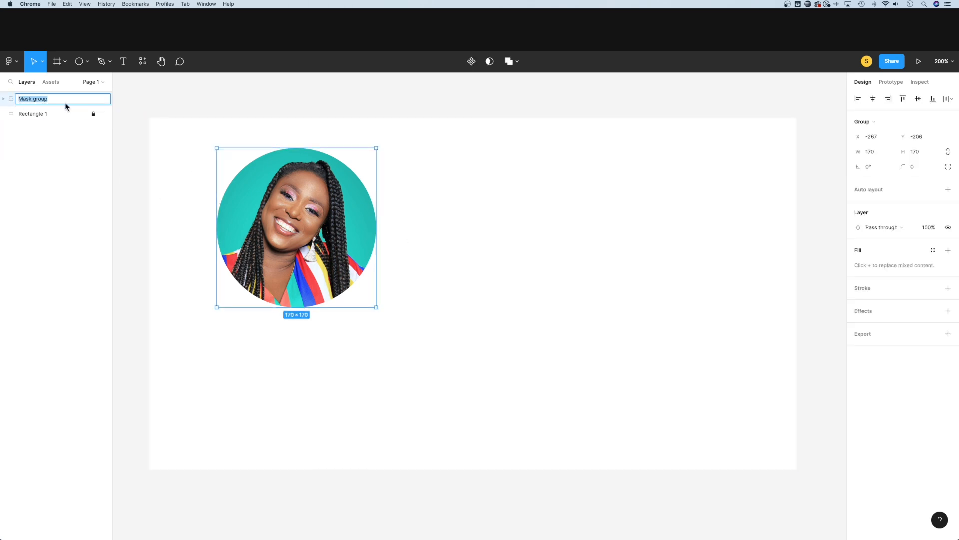
{"action": "left_click_drag", "start_coordinate": [296, 228], "coordinate": [333, 222]}
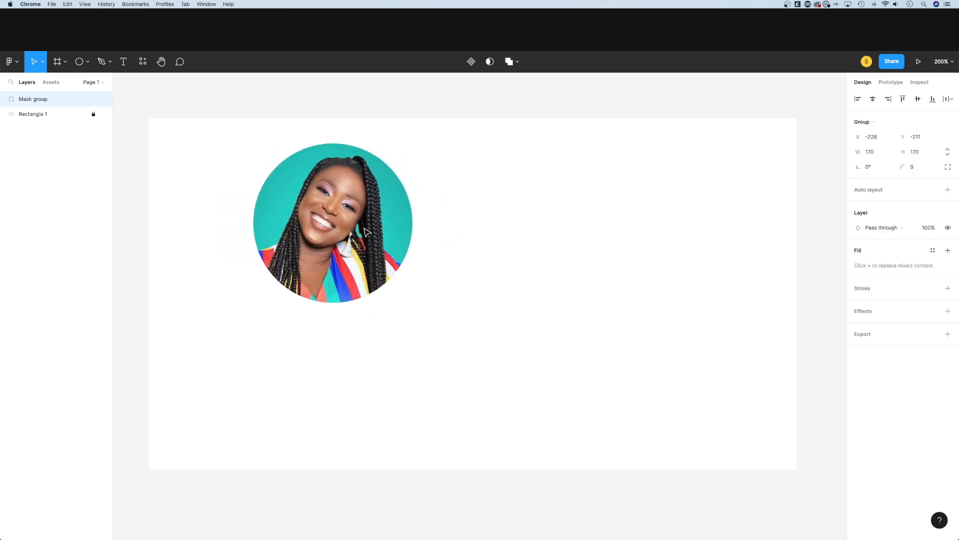